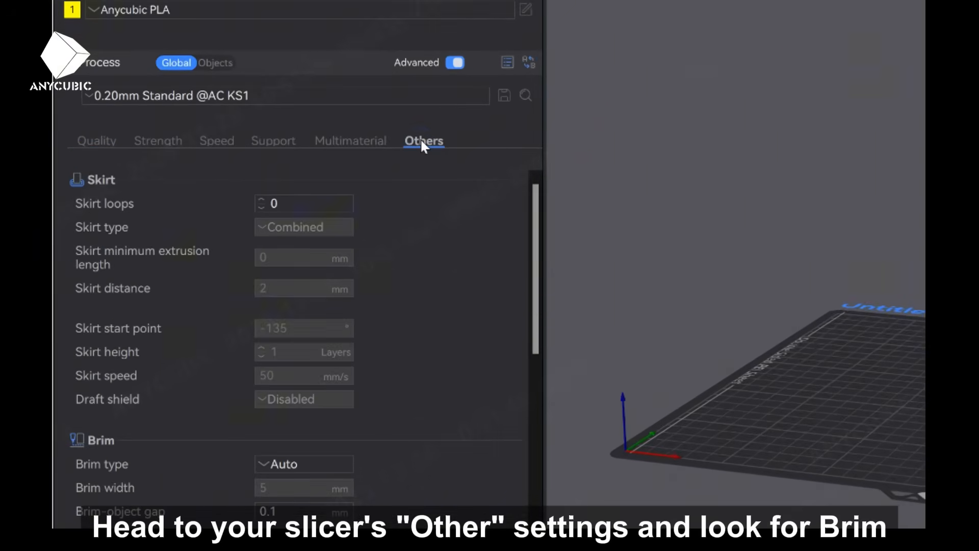
Set the brim type to Auto in the Others settings for the tall cylinder.
{"action": "left_click", "coordinate": [304, 331]}
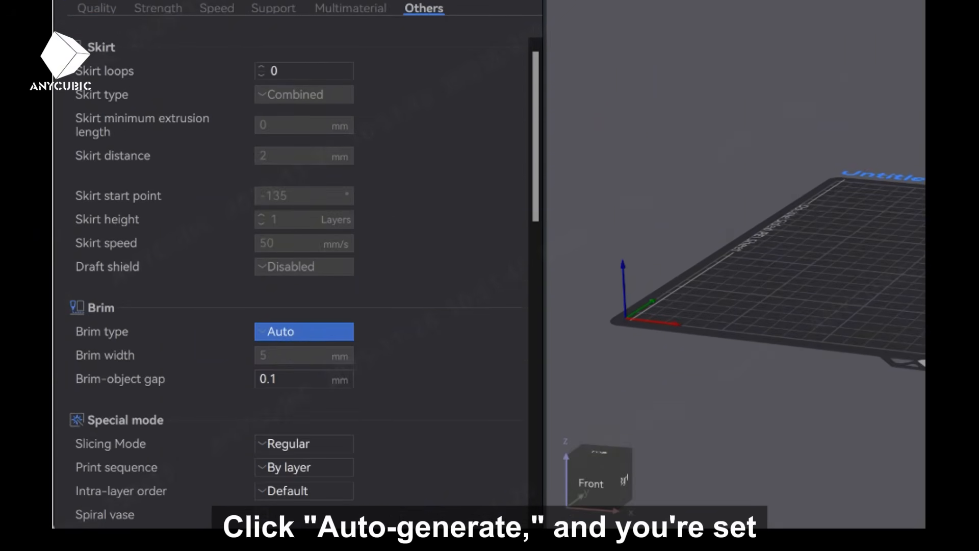
{"action": "left_click", "coordinate": [222, 241]}
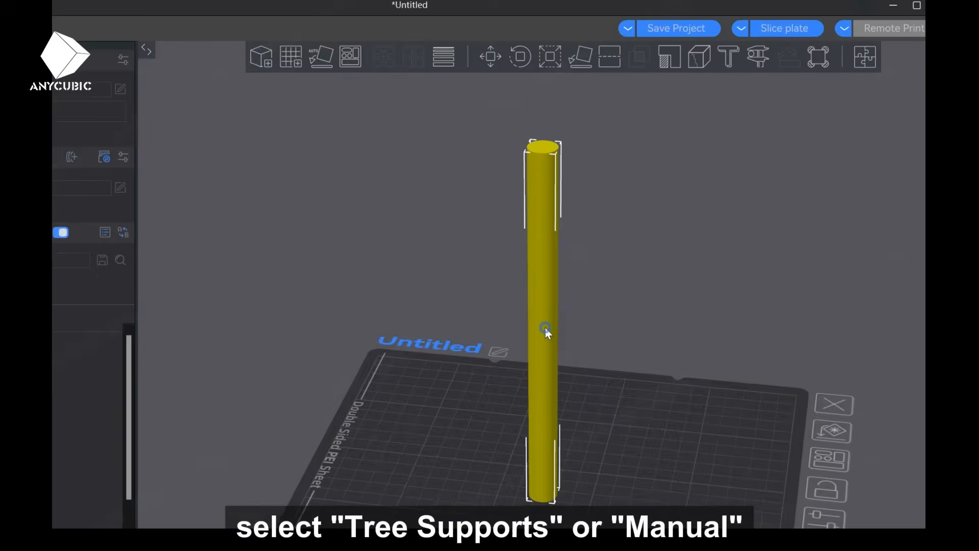
Paint support with the circle brush along the cylinder's mid-section.
{"action": "left_click", "coordinate": [668, 56]}
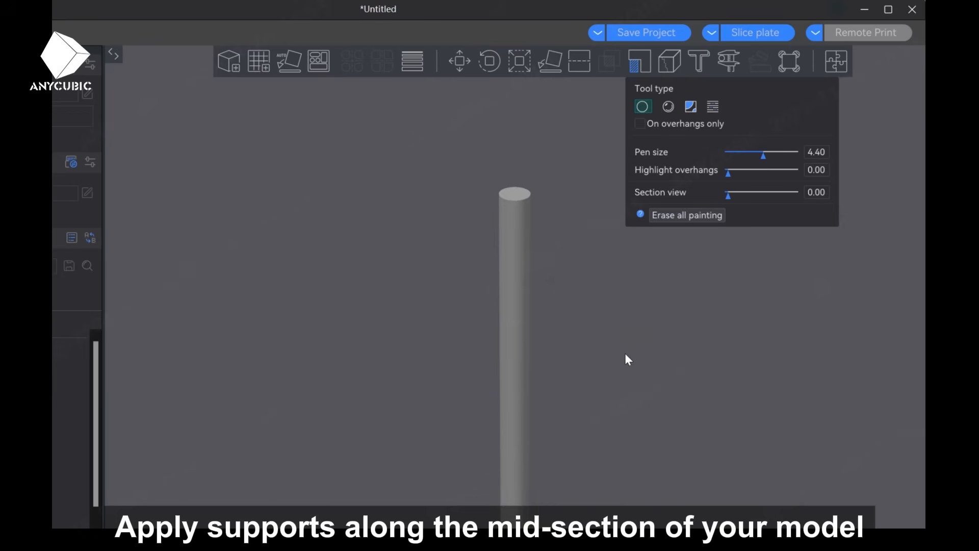
{"action": "left_click", "coordinate": [515, 342]}
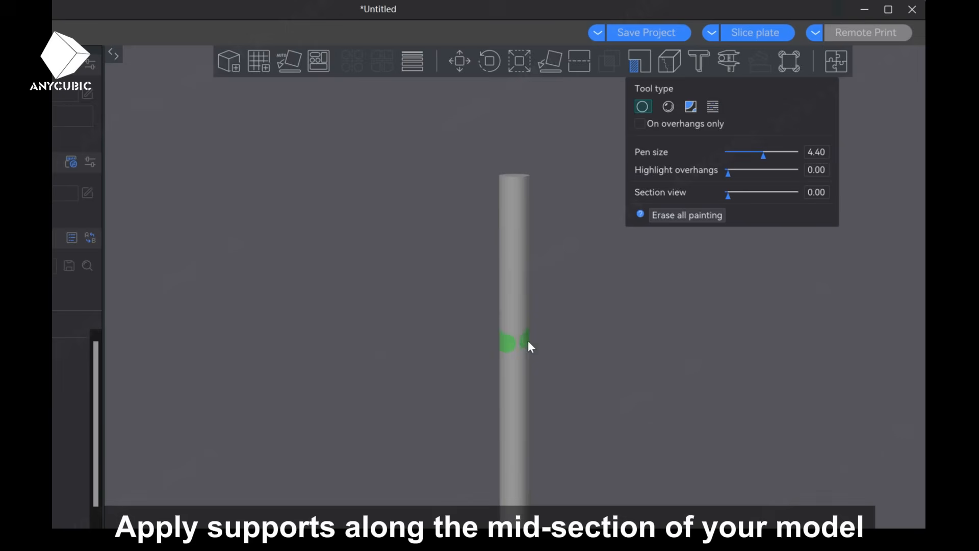
{"action": "left_click", "coordinate": [180, 23]}
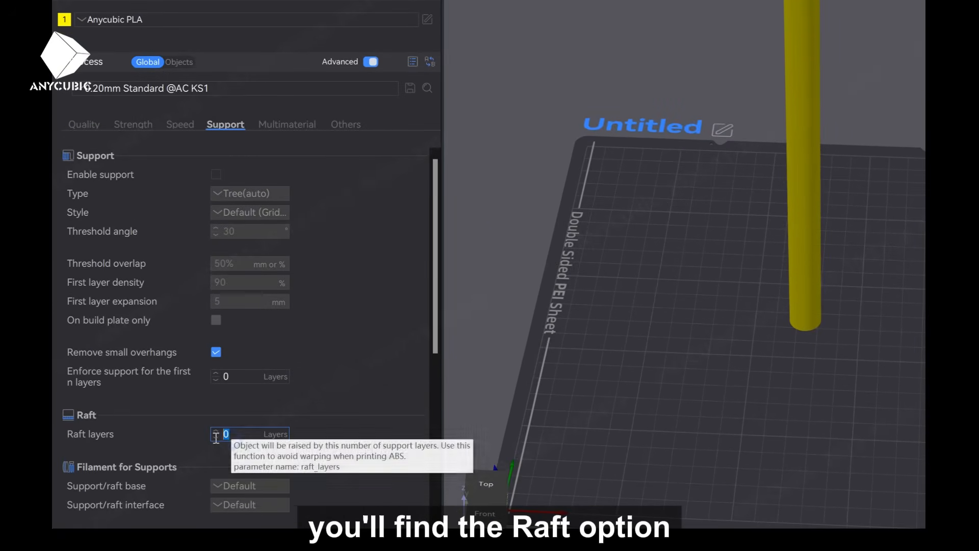
Set Raft layers to 5 in the Support settings.
{"action": "type", "text": "5"}
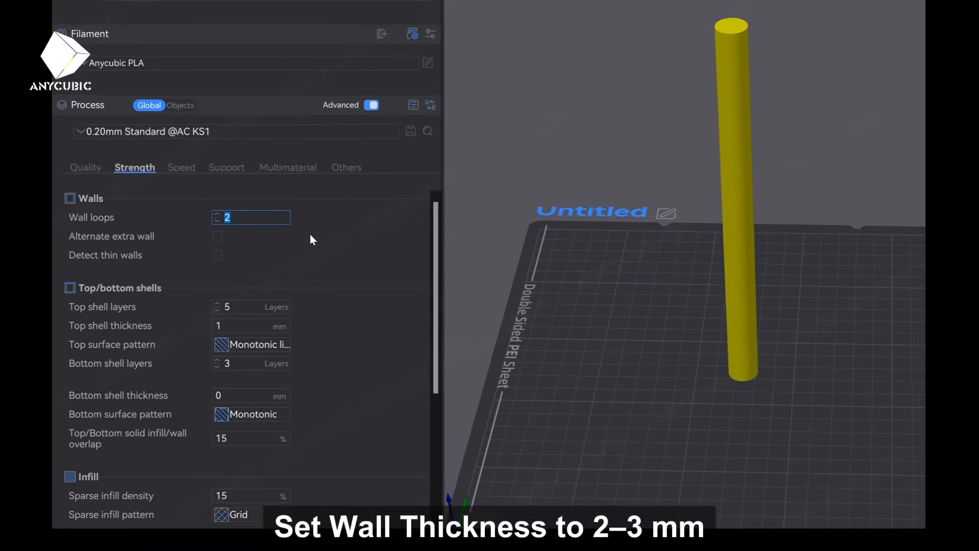
Use a 30% Gyroid sparse infill and slice the plate to preview it.
{"action": "scroll", "scroll_direction": "down", "scroll_amount": 3}
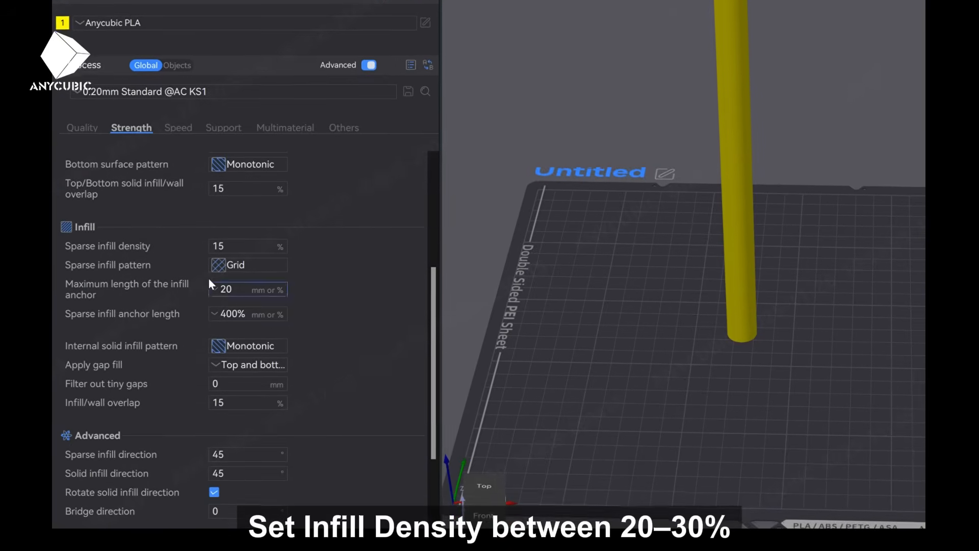
{"action": "left_click", "coordinate": [248, 286]}
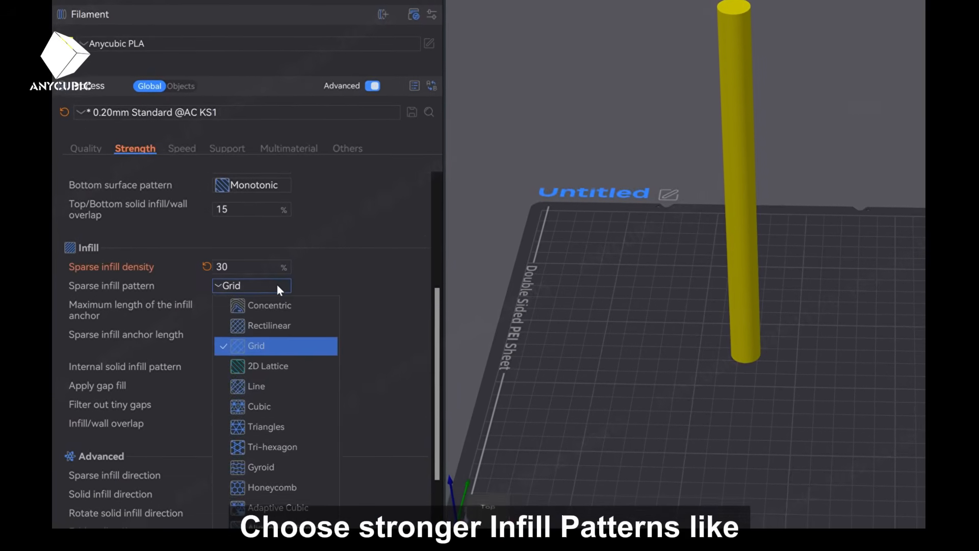
{"action": "left_click", "coordinate": [261, 467]}
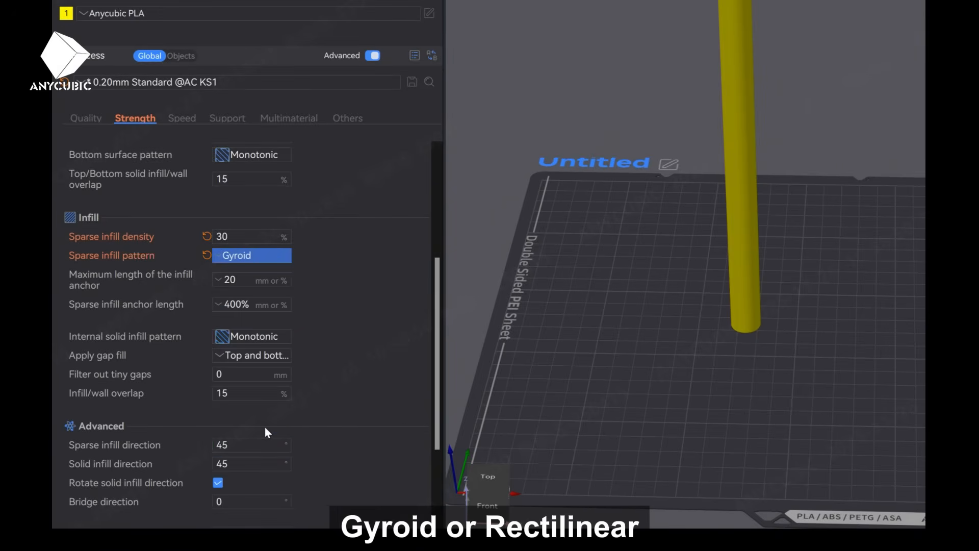
{"action": "left_click", "coordinate": [178, 23]}
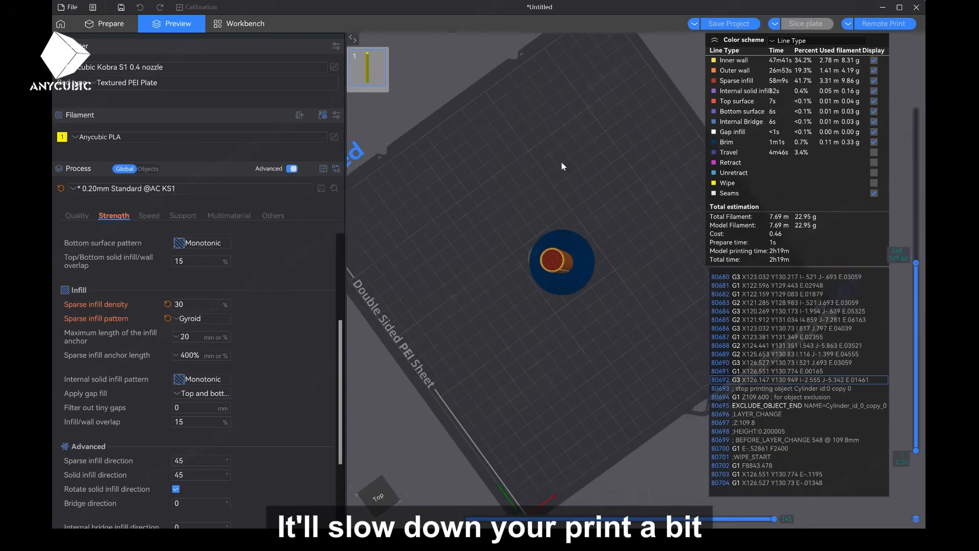